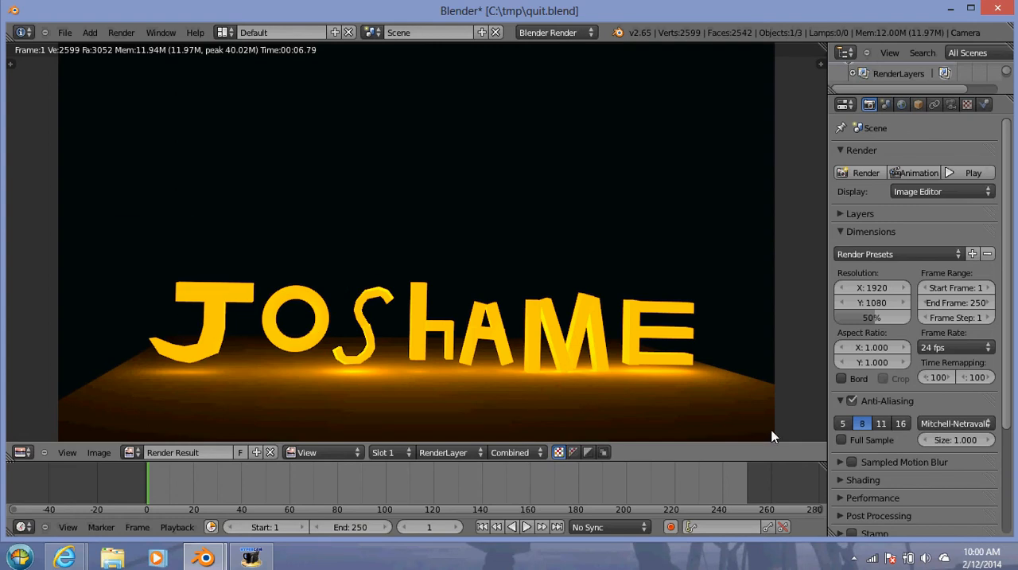
{"action": "mouse_move", "coordinate": [302, 200]}
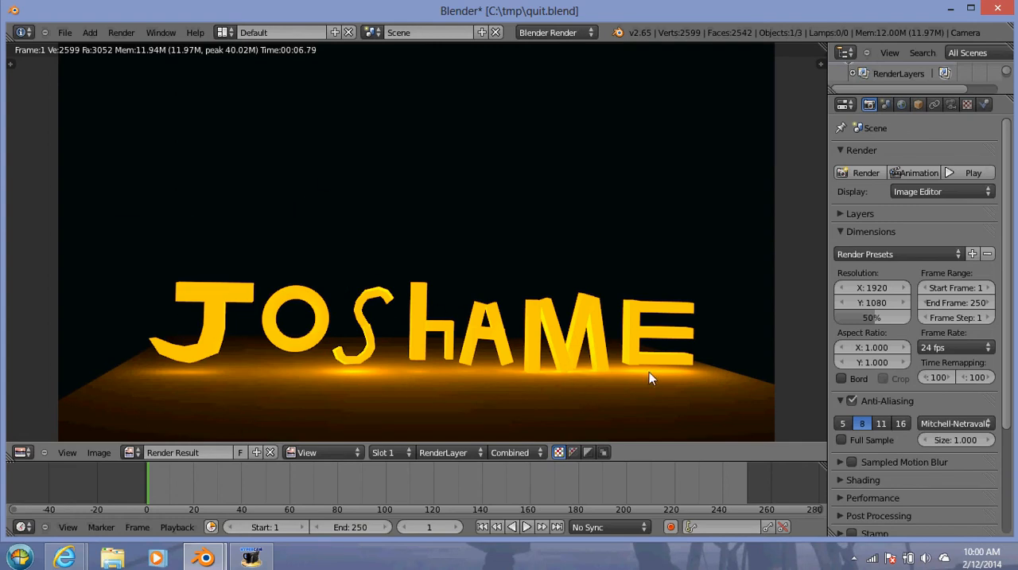
{"action": "mouse_move", "coordinate": [665, 363]}
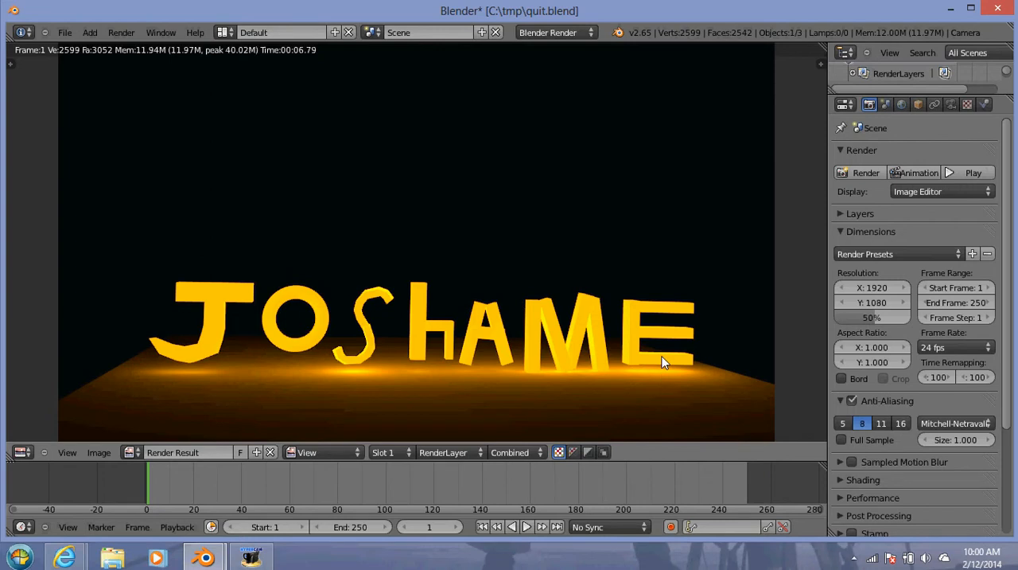
{"action": "mouse_move", "coordinate": [381, 363]}
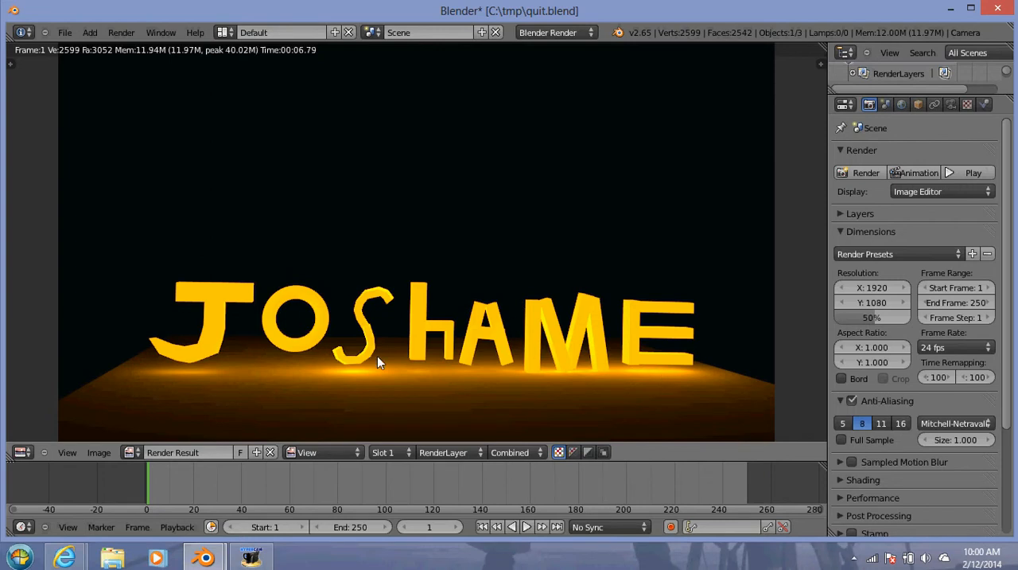
{"action": "mouse_move", "coordinate": [385, 315]}
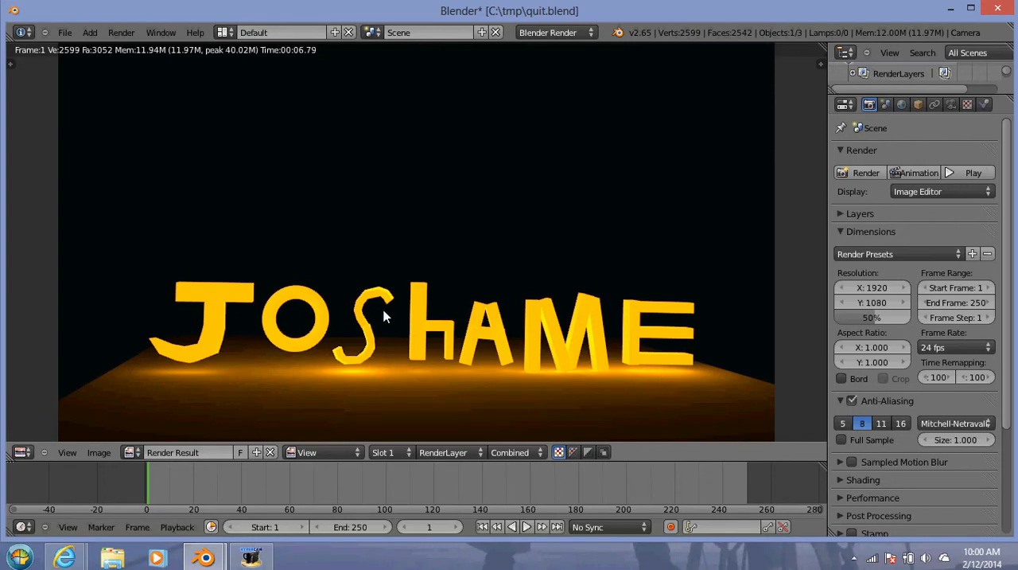
{"action": "mouse_move", "coordinate": [420, 326]}
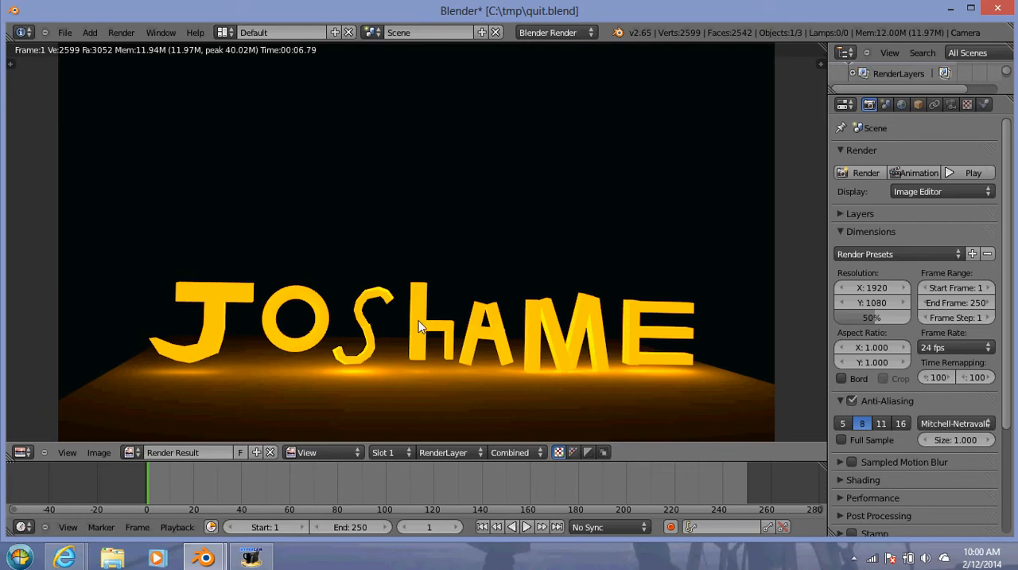
{"action": "mouse_move", "coordinate": [517, 315]}
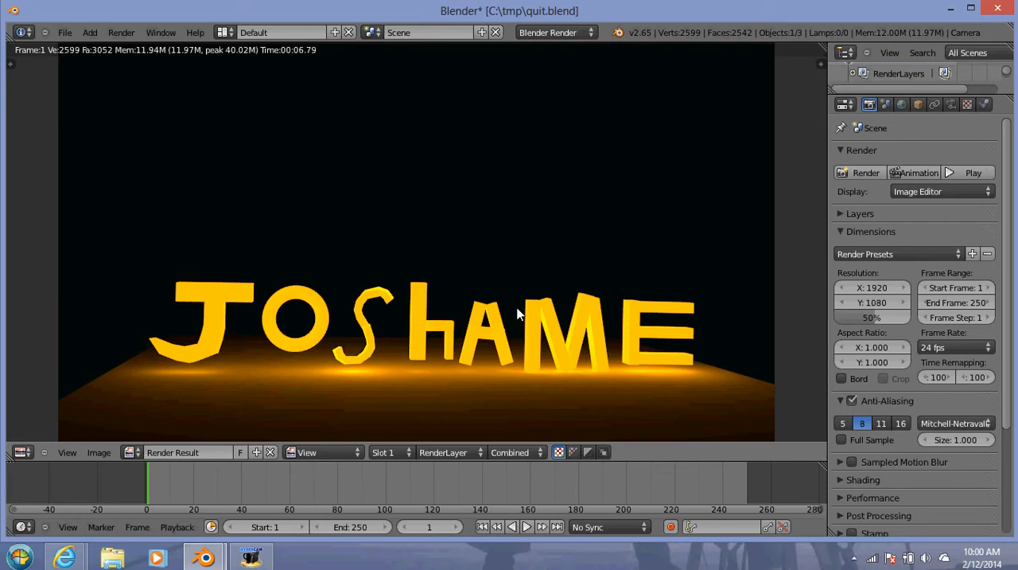
{"action": "mouse_move", "coordinate": [464, 378]}
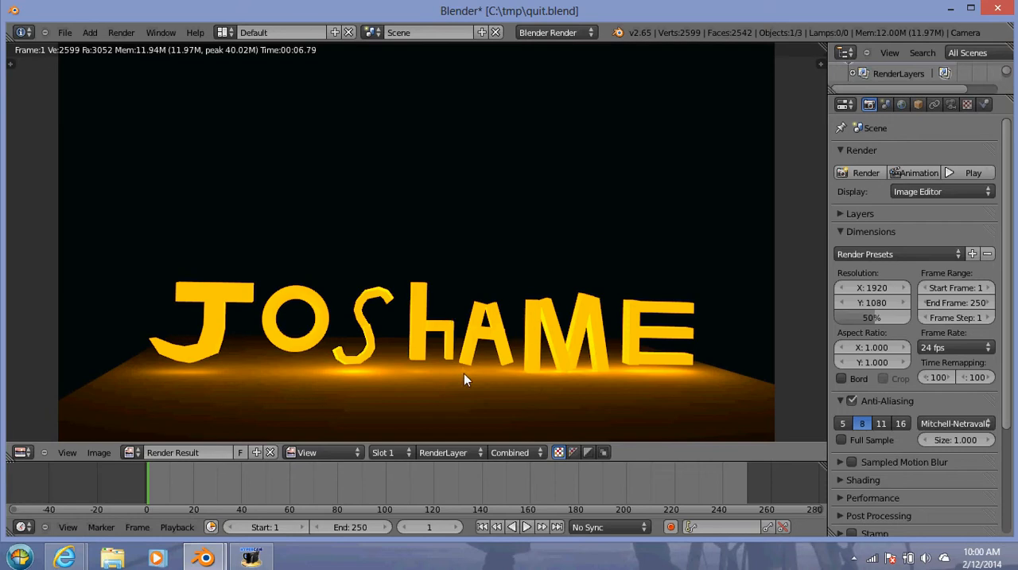
{"action": "mouse_move", "coordinate": [305, 312]}
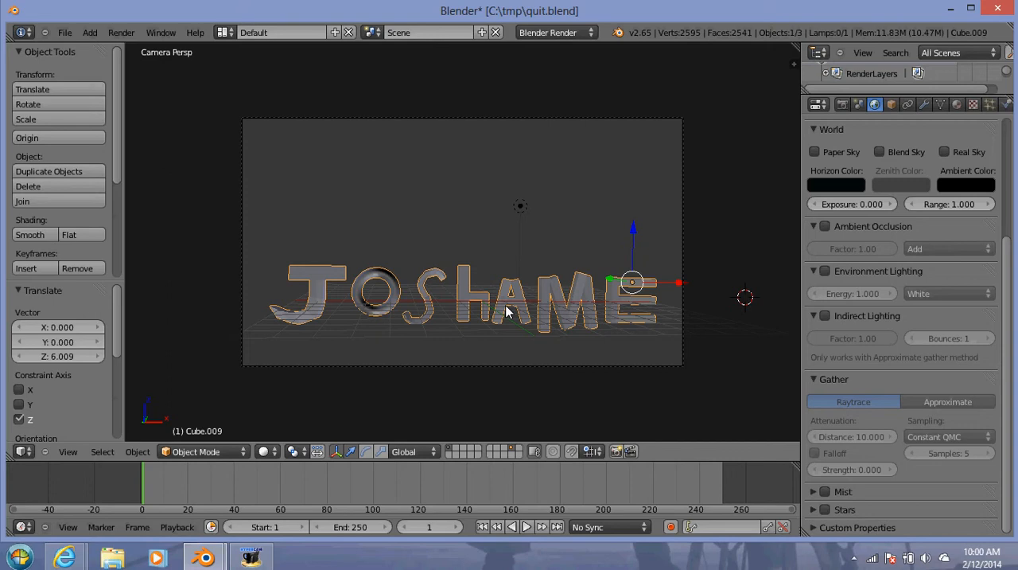
{"action": "mouse_move", "coordinate": [455, 309]}
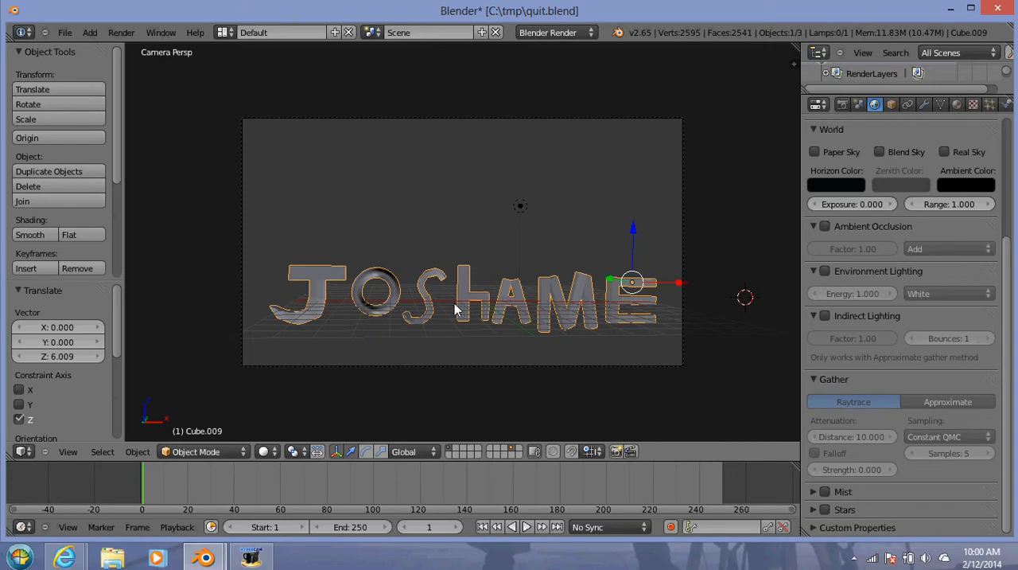
{"action": "mouse_move", "coordinate": [507, 330]}
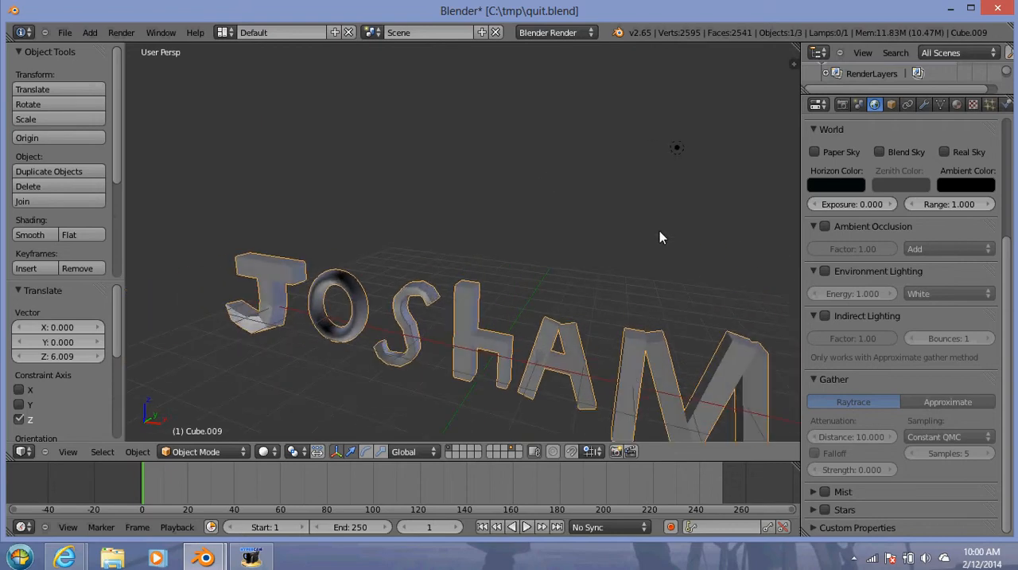
Delete the Point lamp, then make the JOSHAME letters the active object
{"action": "left_click", "coordinate": [678, 146]}
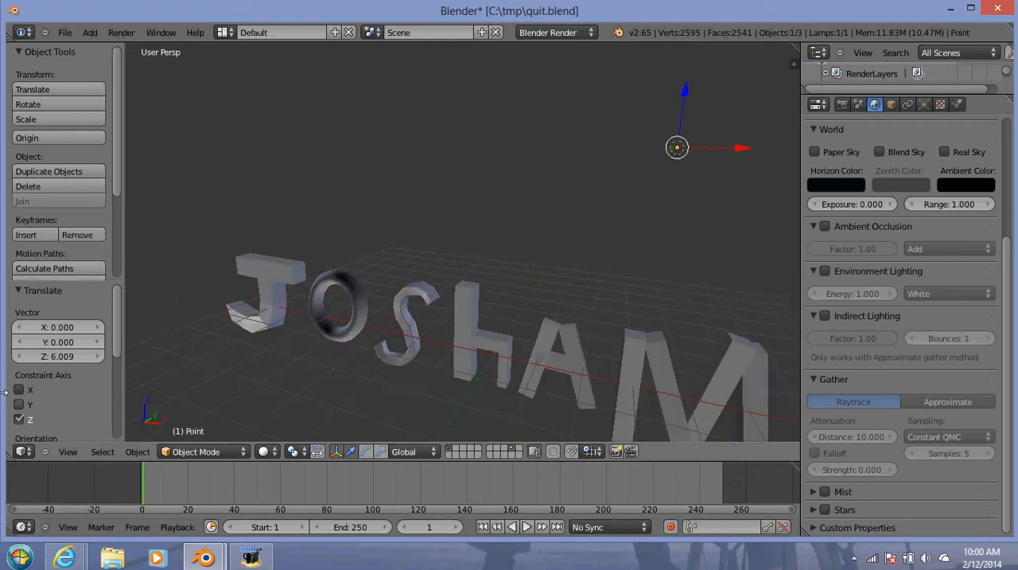
{"action": "mouse_move", "coordinate": [201, 267]}
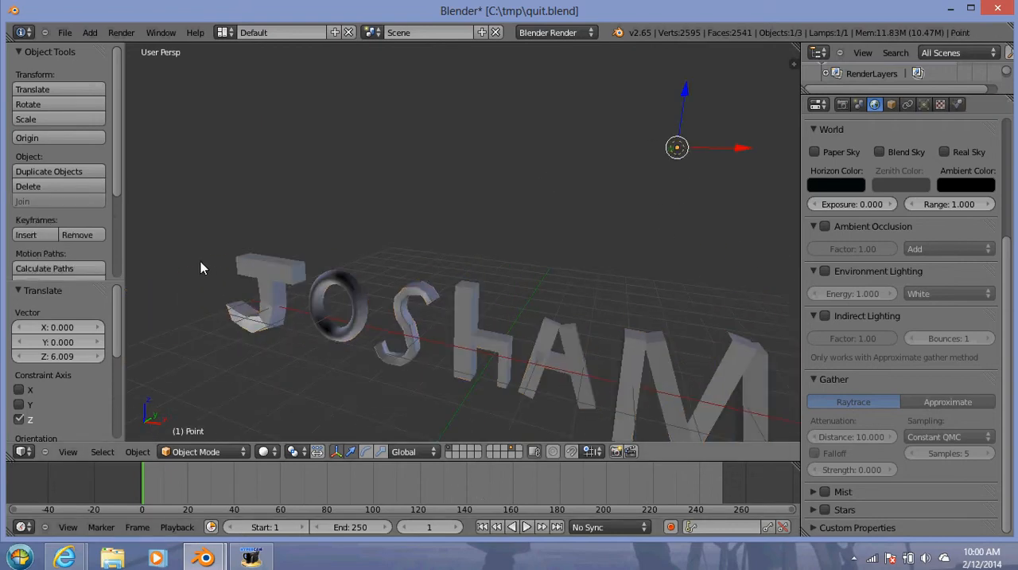
{"action": "left_click", "coordinate": [29, 185]}
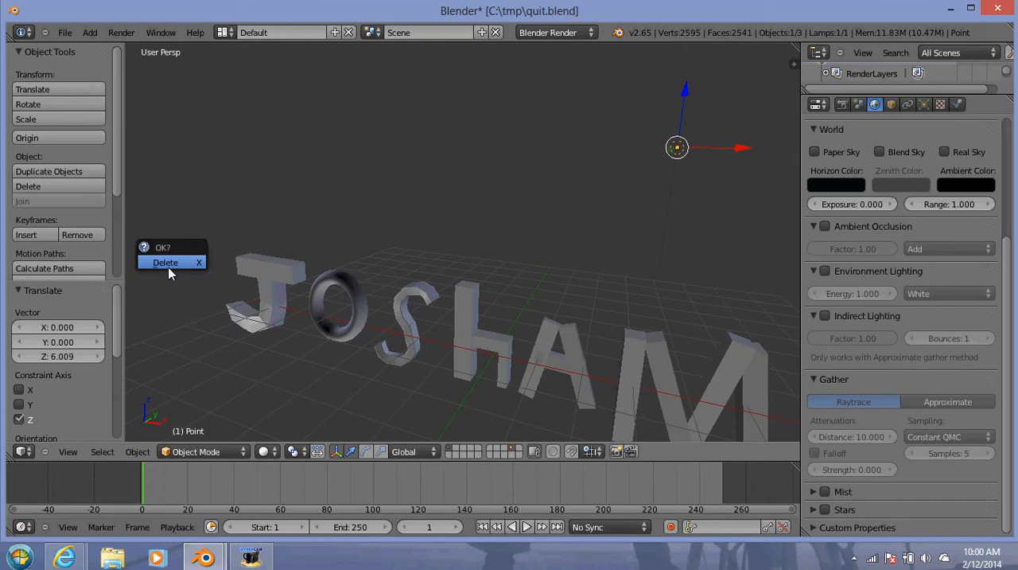
{"action": "left_click", "coordinate": [166, 261]}
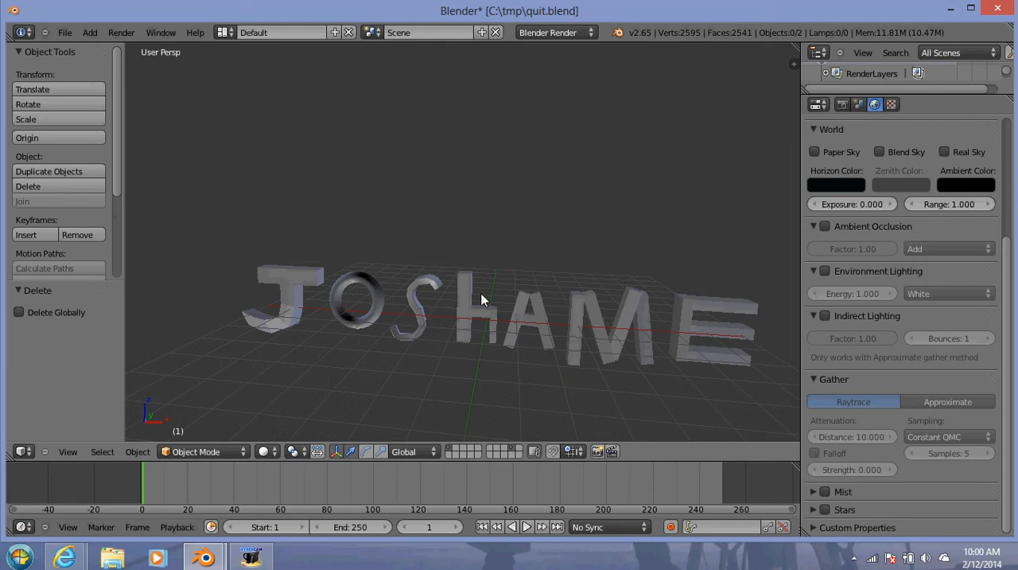
{"action": "left_click", "coordinate": [716, 306]}
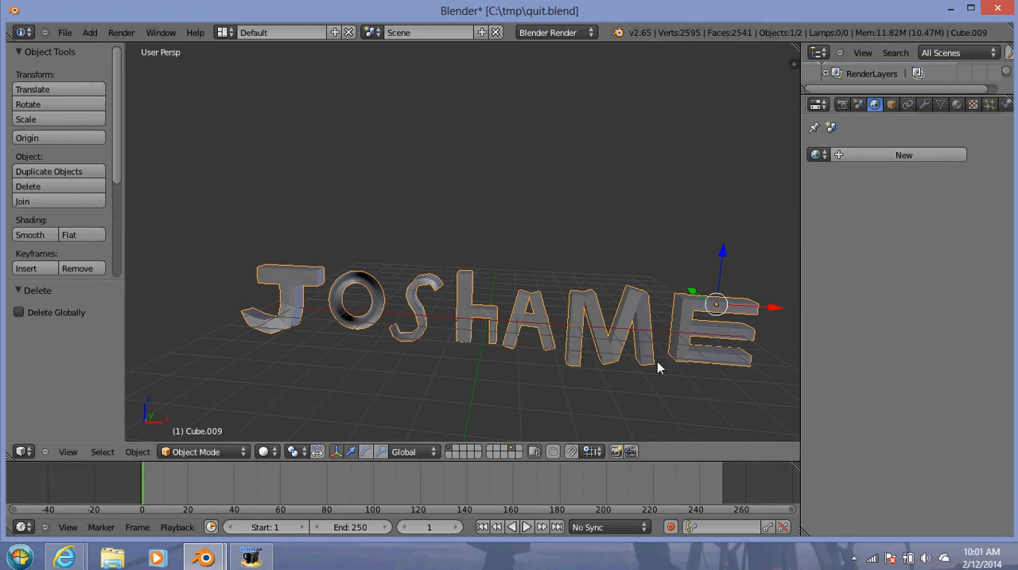
{"action": "mouse_move", "coordinate": [428, 299]}
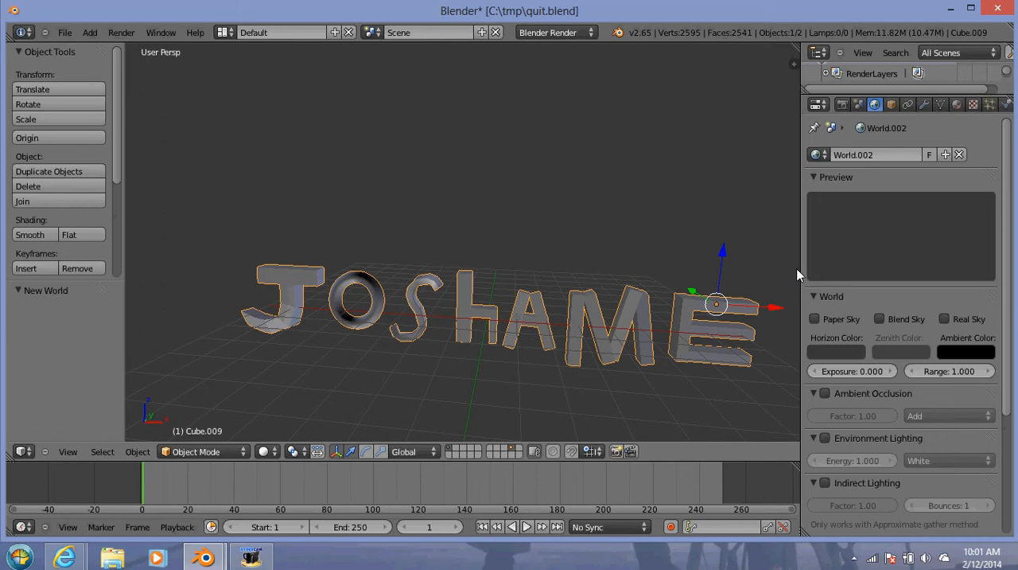
Create a new world and set its Horizon Color to black
{"action": "scroll", "scroll_direction": "down", "scroll_amount": 3}
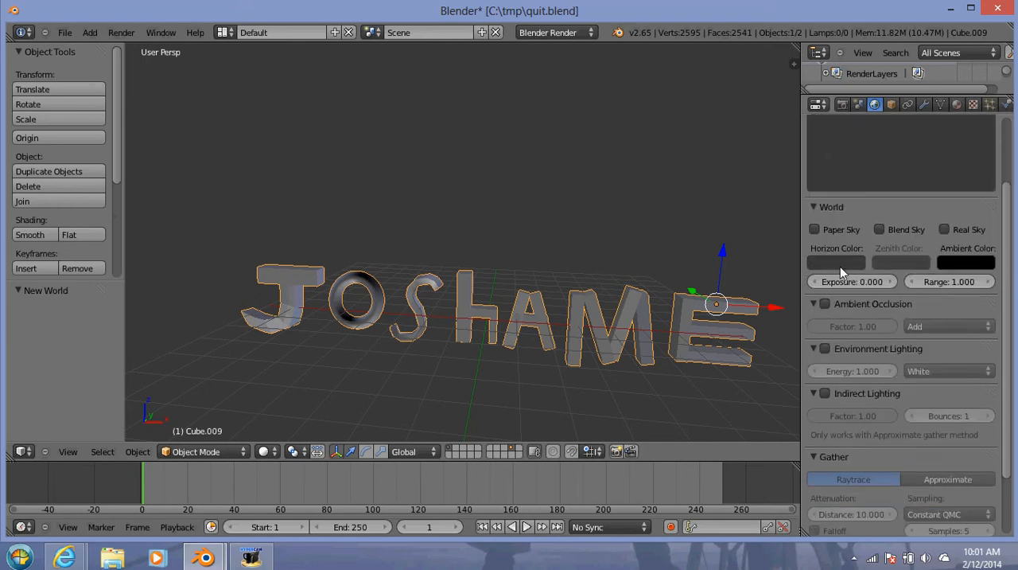
{"action": "left_click", "coordinate": [837, 262]}
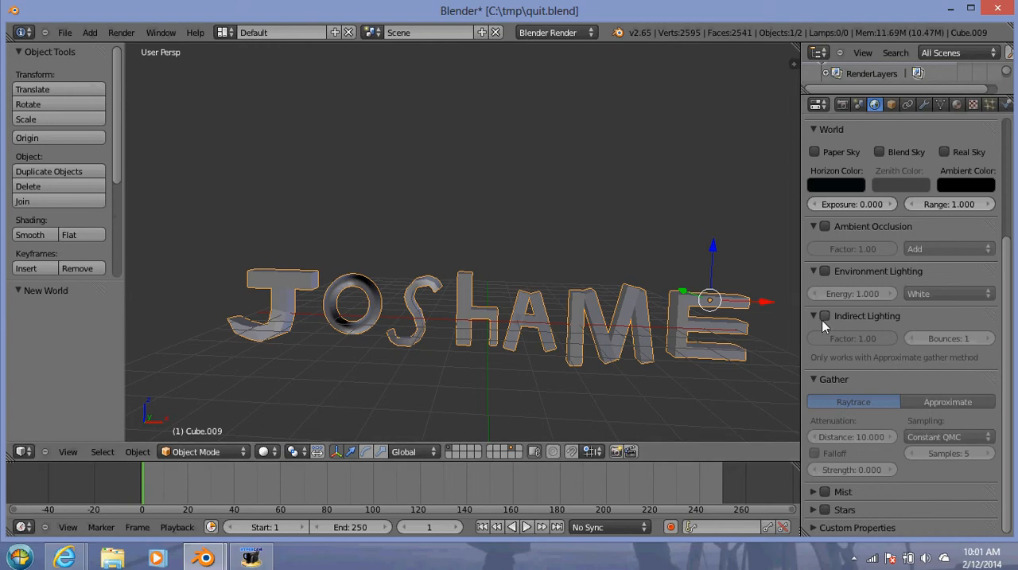
Enable Indirect Lighting with Approximate gather and set its passes
{"action": "left_click", "coordinate": [824, 315]}
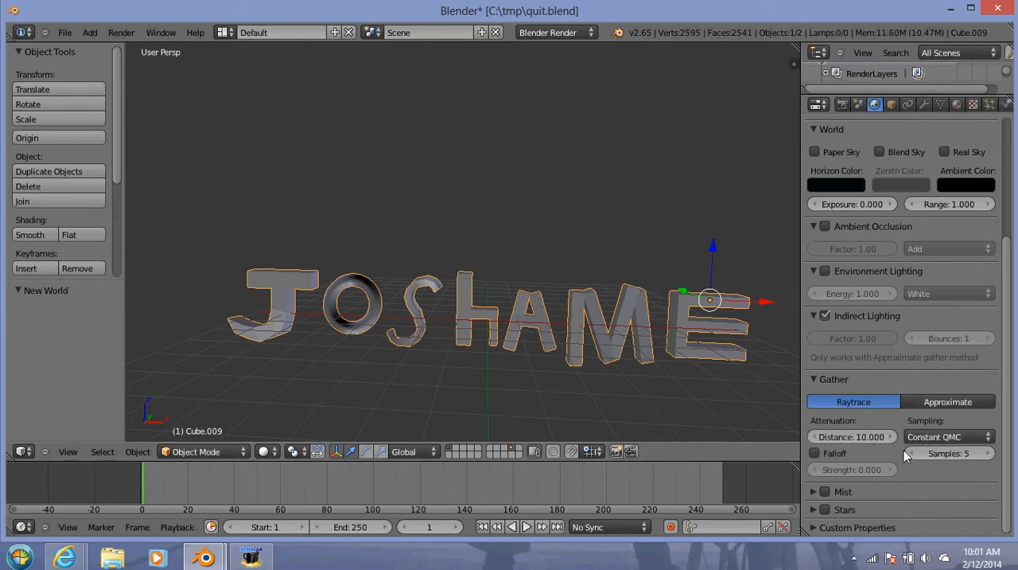
{"action": "mouse_move", "coordinate": [712, 374]}
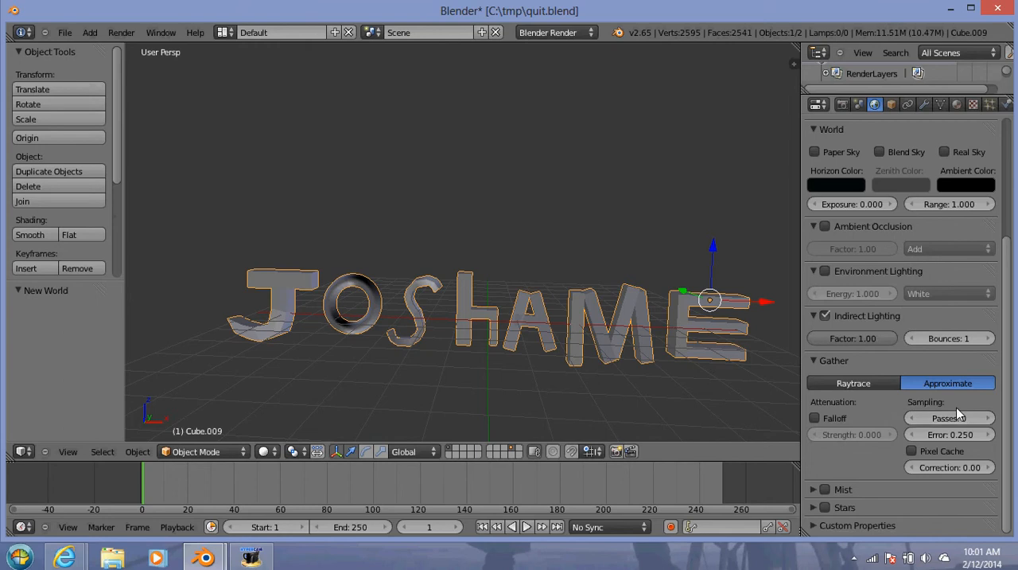
{"action": "left_click", "coordinate": [948, 417]}
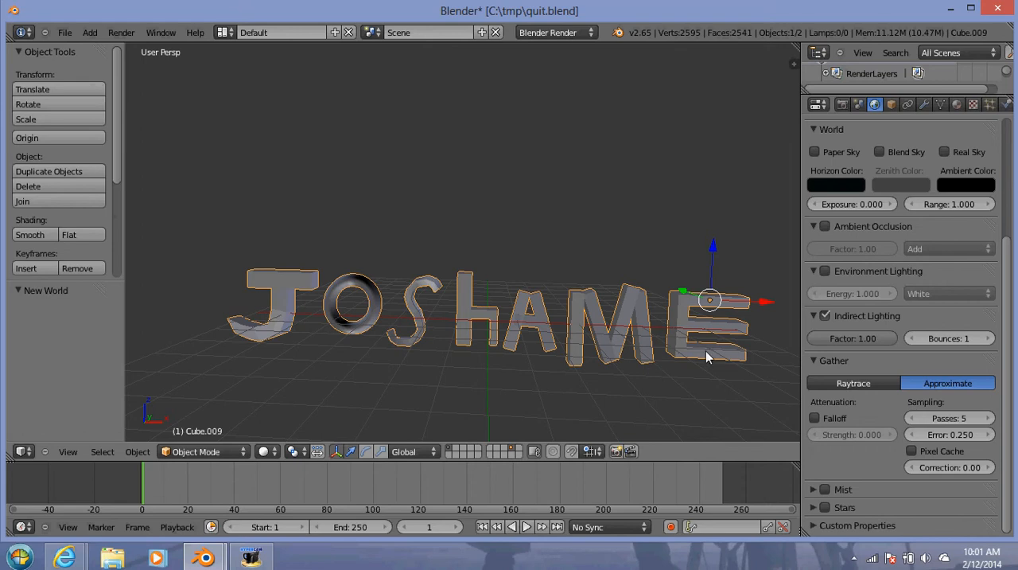
{"action": "mouse_move", "coordinate": [764, 359]}
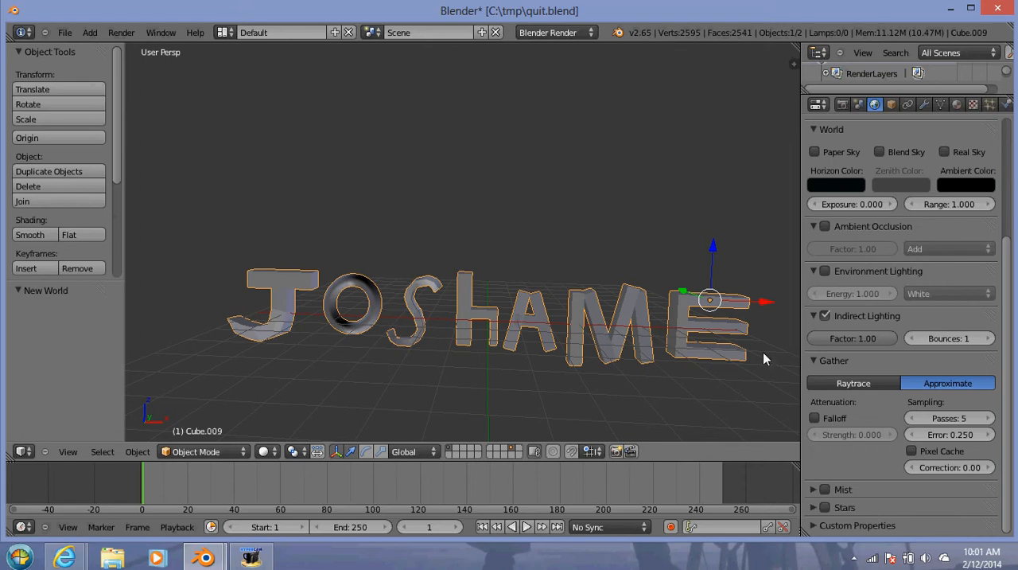
{"action": "mouse_move", "coordinate": [931, 436]}
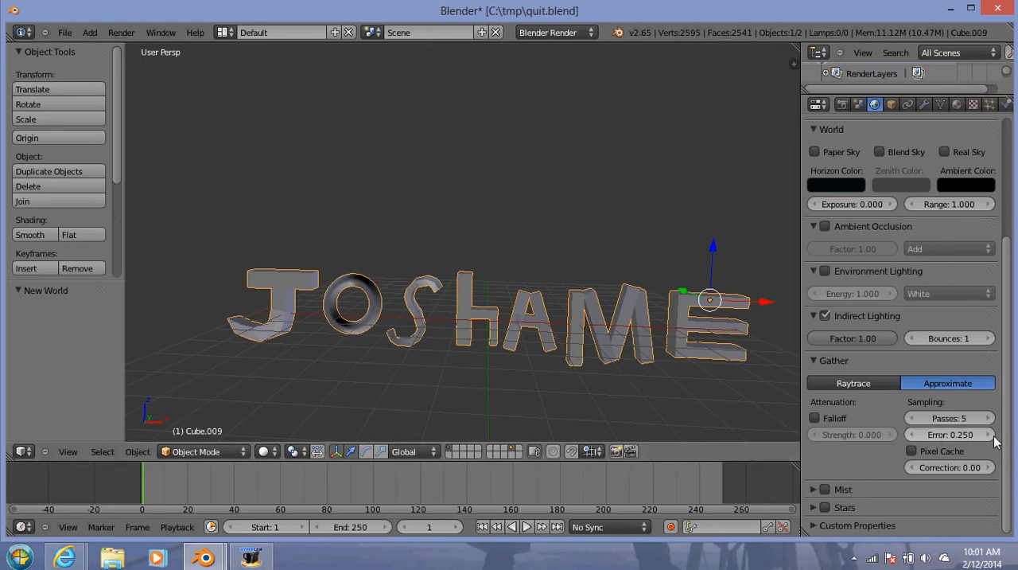
{"action": "mouse_move", "coordinate": [569, 310]}
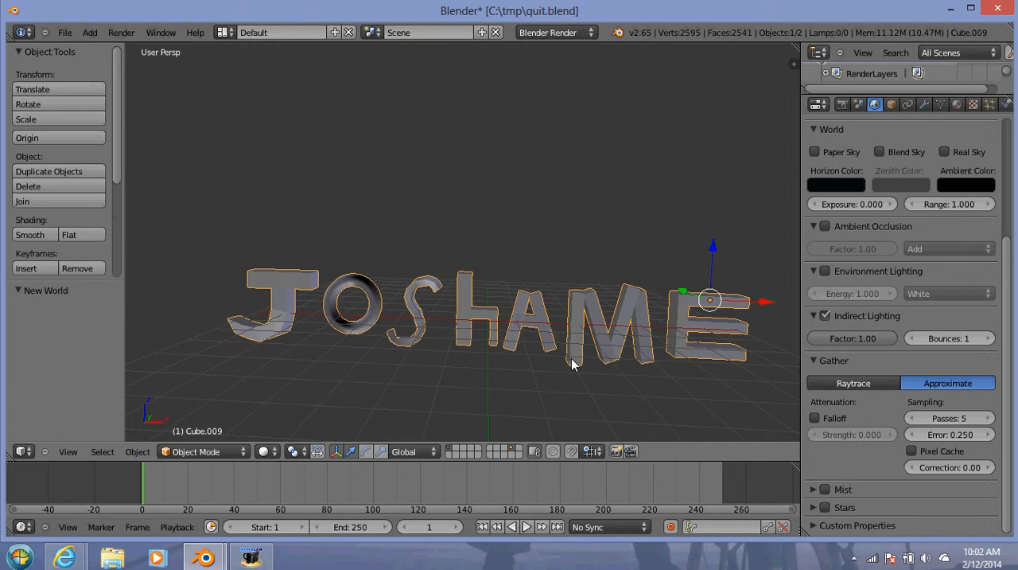
{"action": "mouse_move", "coordinate": [541, 333]}
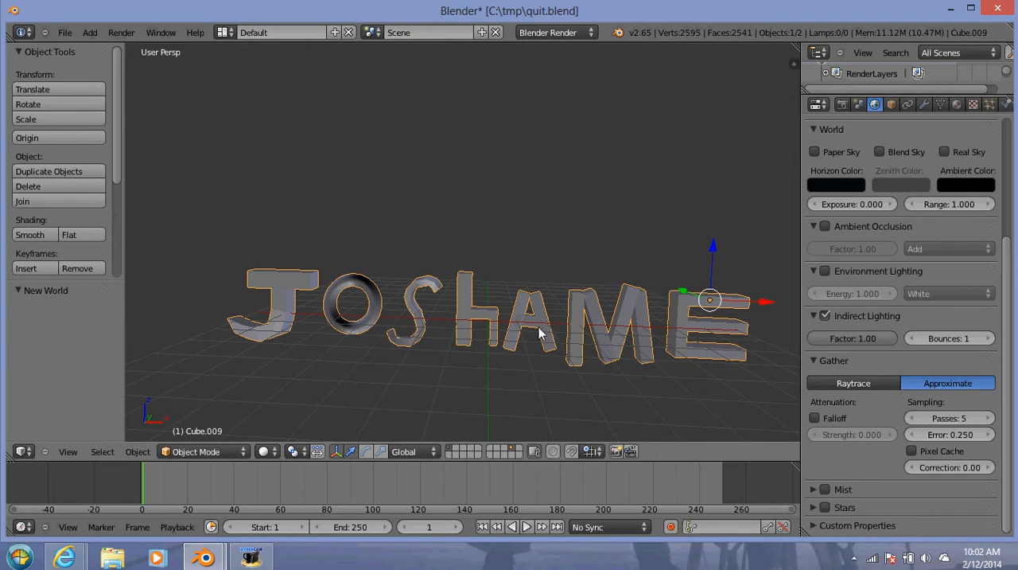
{"action": "mouse_move", "coordinate": [658, 367]}
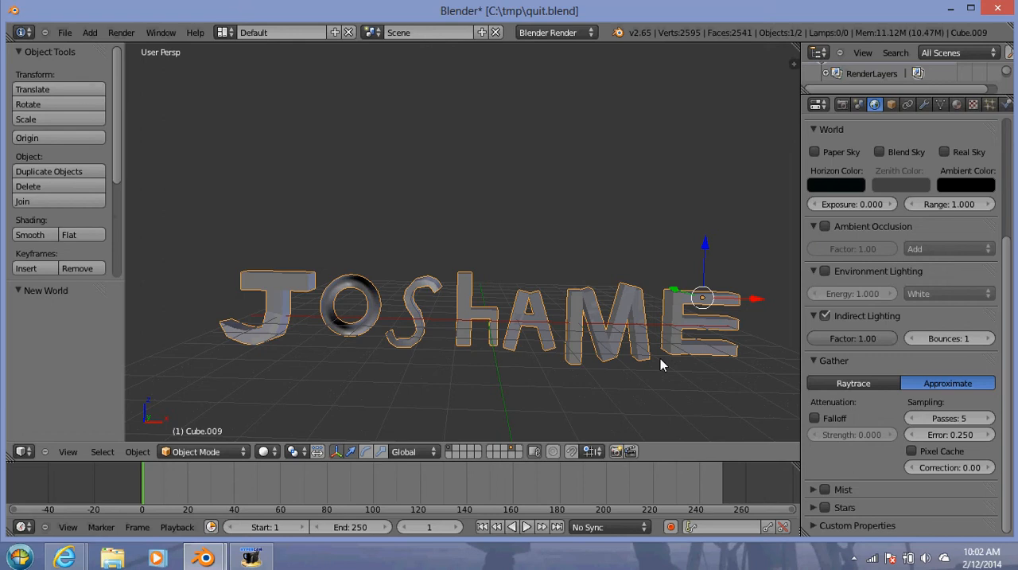
{"action": "mouse_move", "coordinate": [557, 334]}
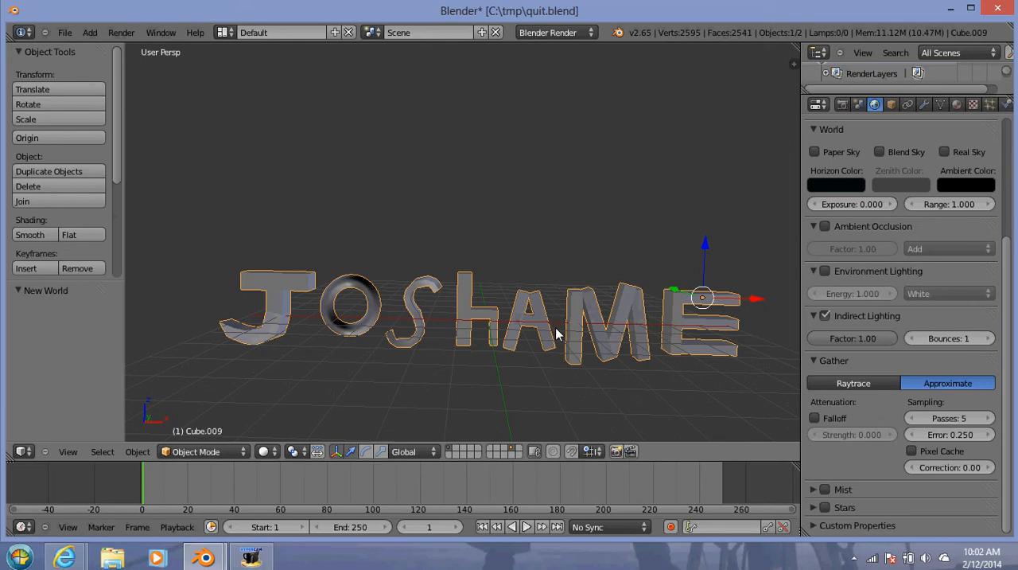
{"action": "mouse_move", "coordinate": [563, 307]}
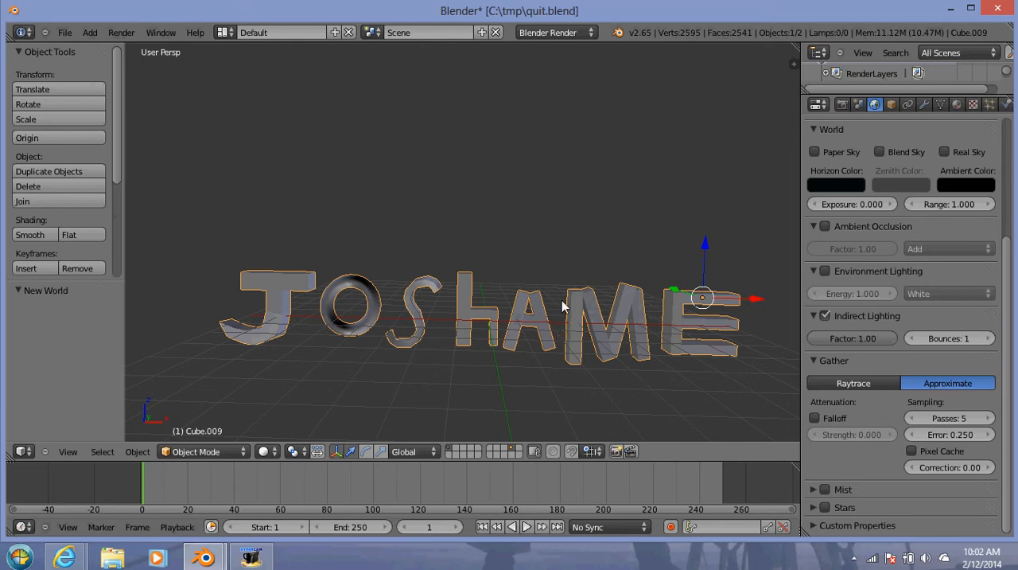
{"action": "mouse_move", "coordinate": [735, 318]}
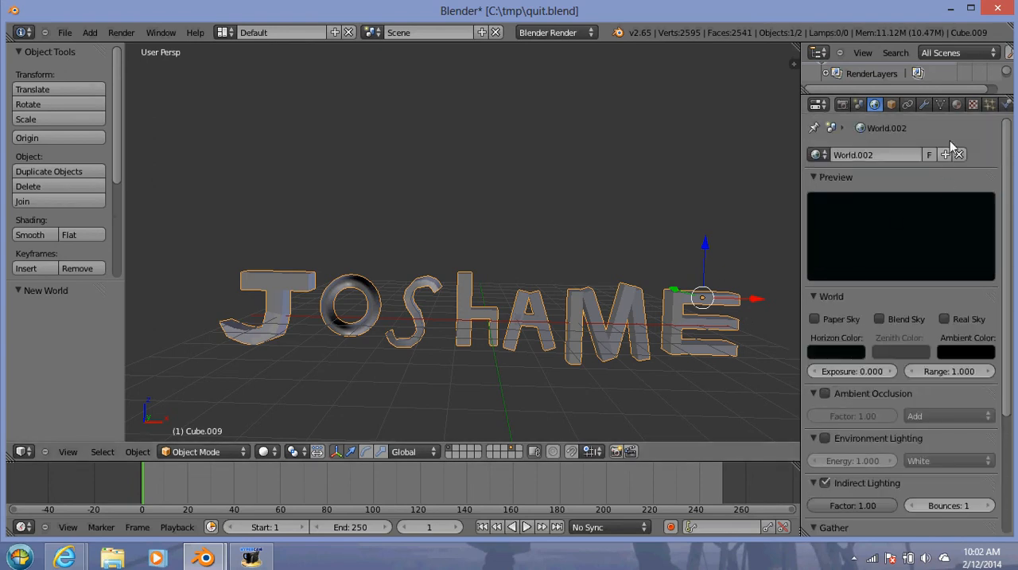
Show the Material properties of the JOSHAME title, which has no material yet
{"action": "left_click", "coordinate": [956, 105]}
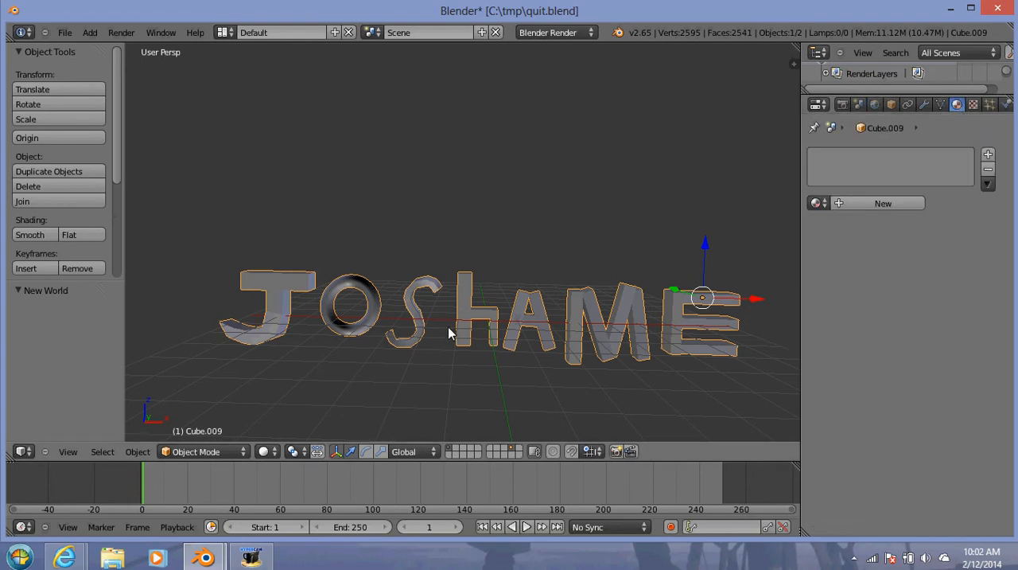
Create a new orange diffuse material for the title with Emit set to 10
{"action": "left_click", "coordinate": [883, 203]}
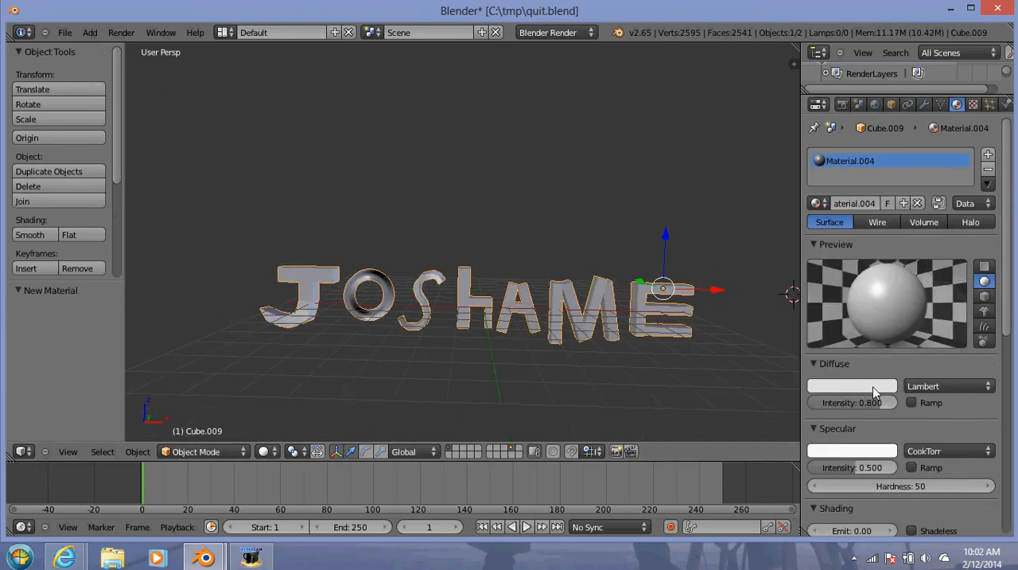
{"action": "left_click", "coordinate": [851, 385]}
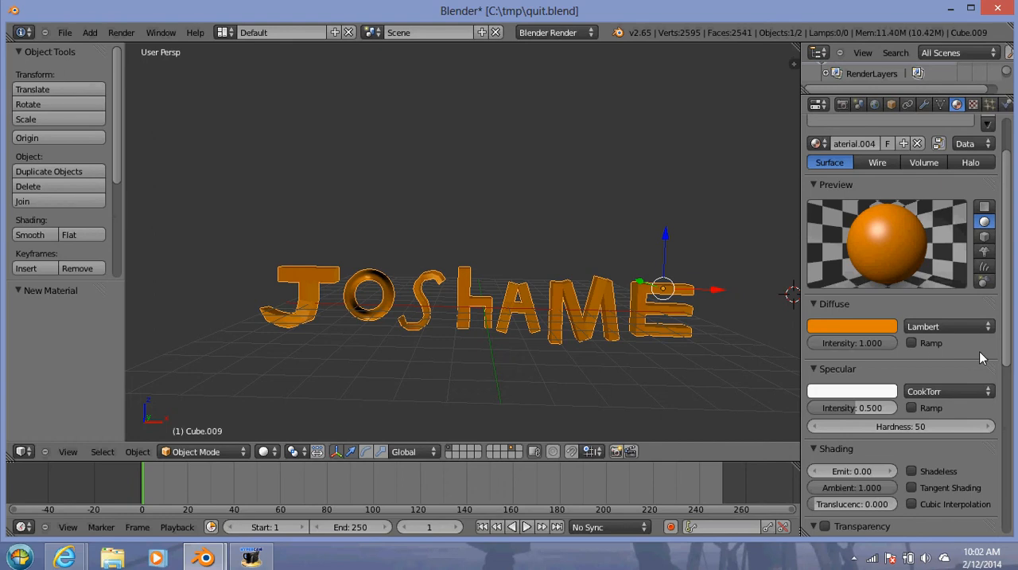
{"action": "scroll", "scroll_direction": "down", "scroll_amount": 3}
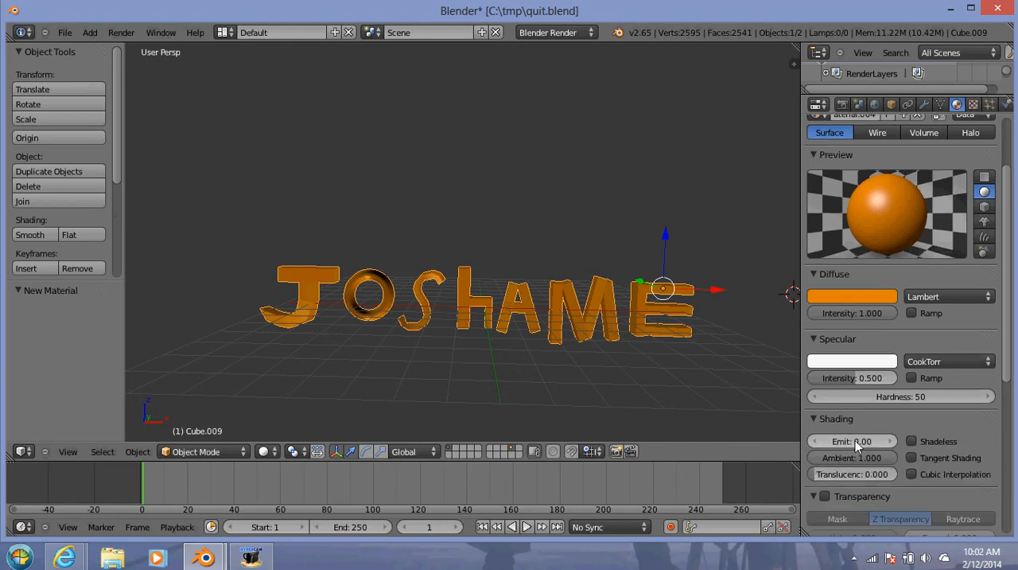
{"action": "left_click", "coordinate": [852, 440]}
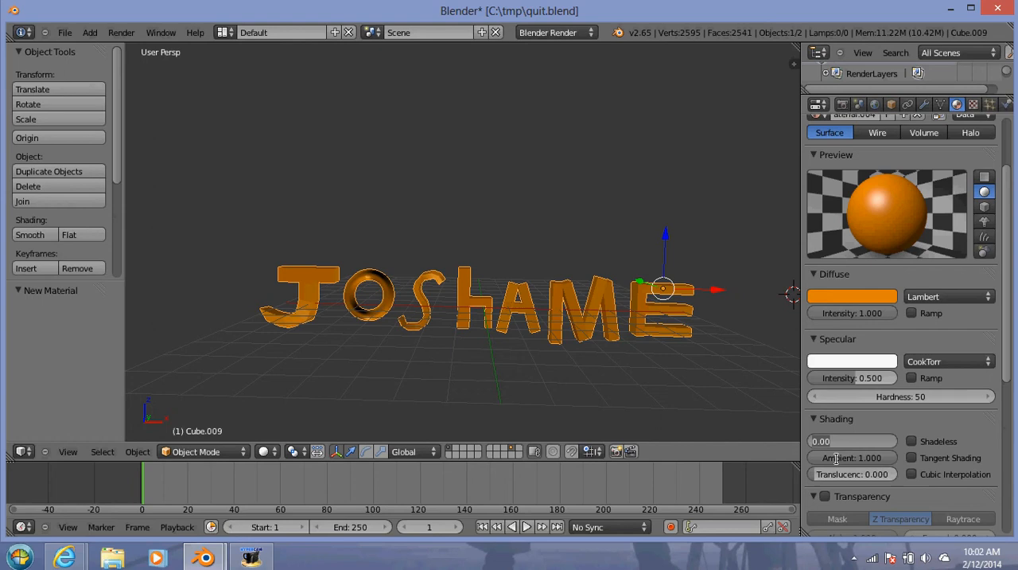
{"action": "mouse_move", "coordinate": [728, 443]}
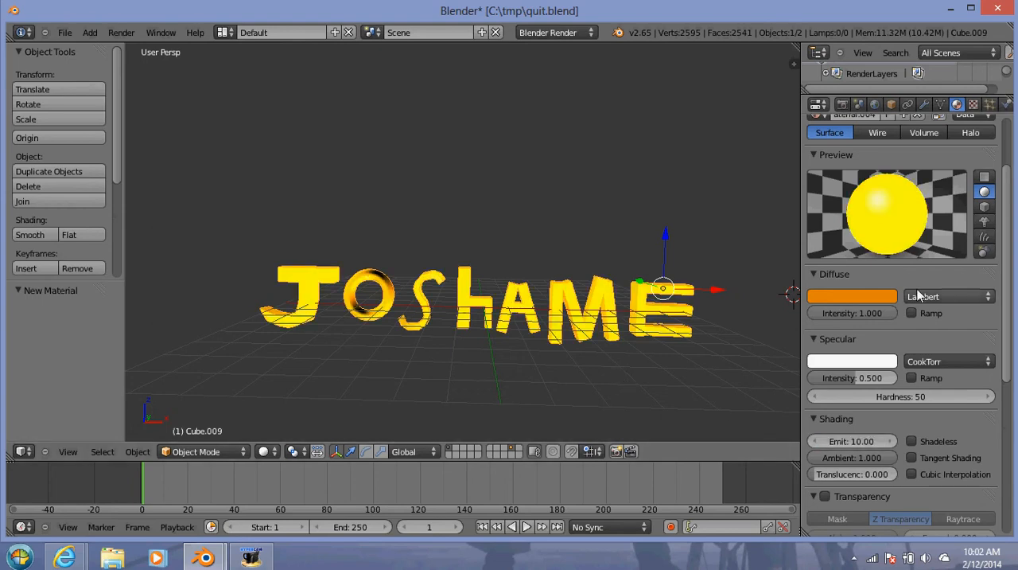
{"action": "mouse_move", "coordinate": [501, 325]}
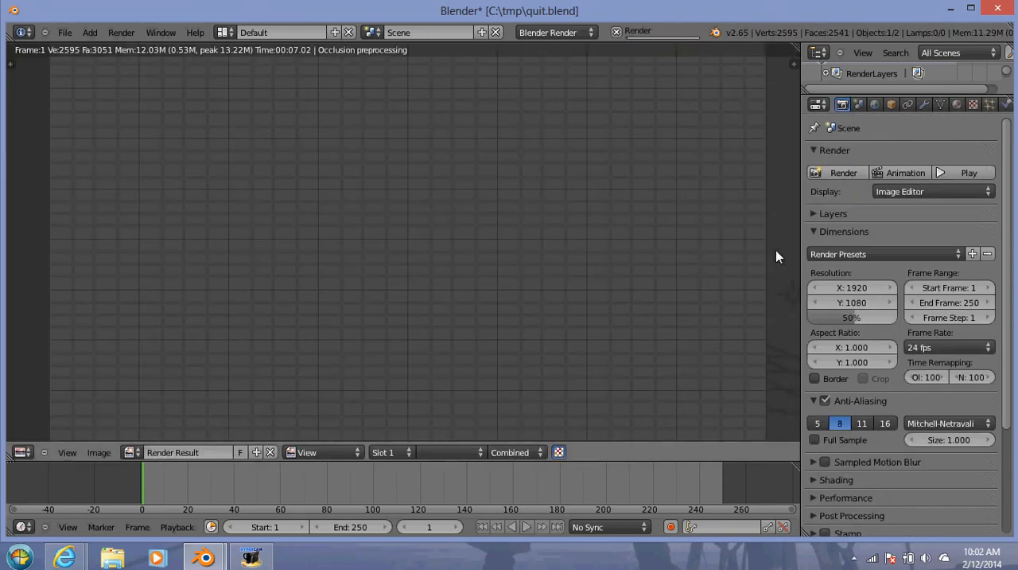
Render the glowing JOSHAME letters against the black background
{"action": "left_click", "coordinate": [844, 173]}
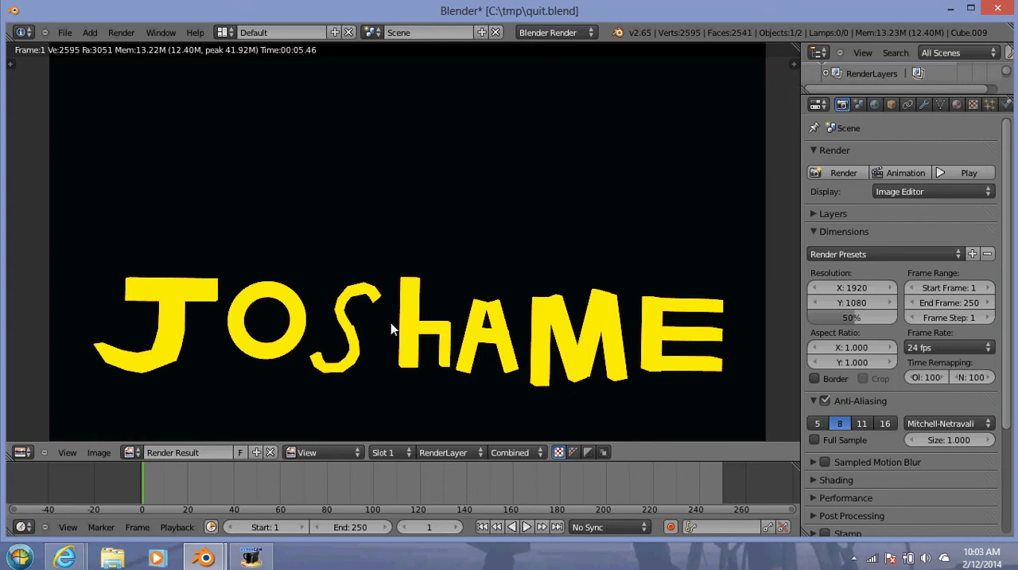
{"action": "mouse_move", "coordinate": [124, 380]}
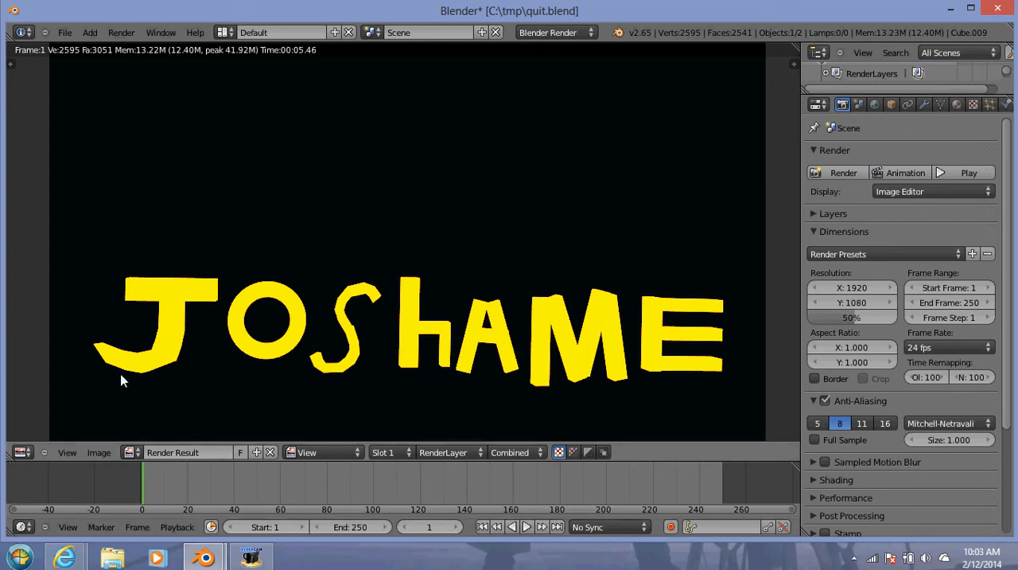
{"action": "mouse_move", "coordinate": [469, 73]}
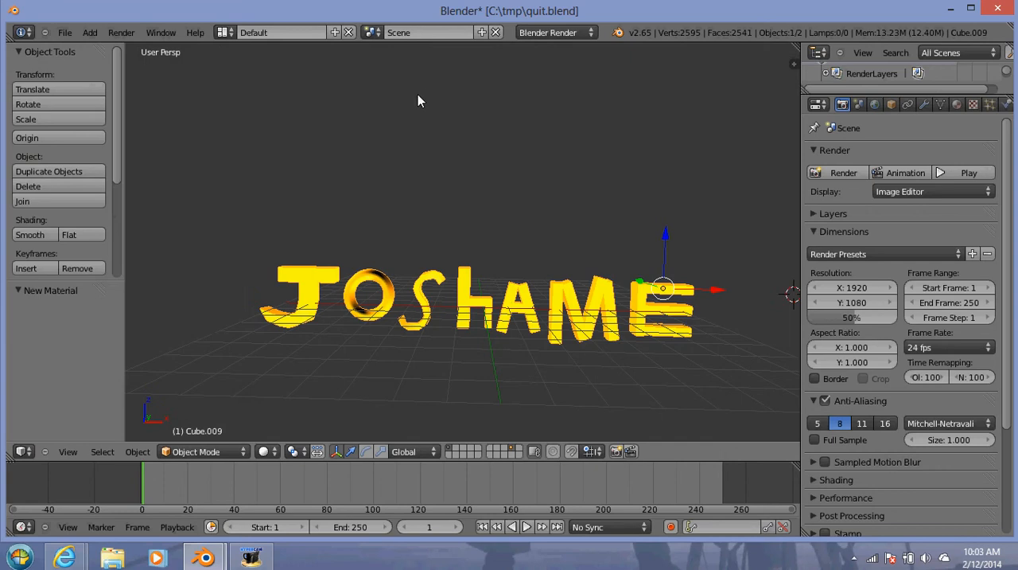
{"action": "mouse_move", "coordinate": [343, 423]}
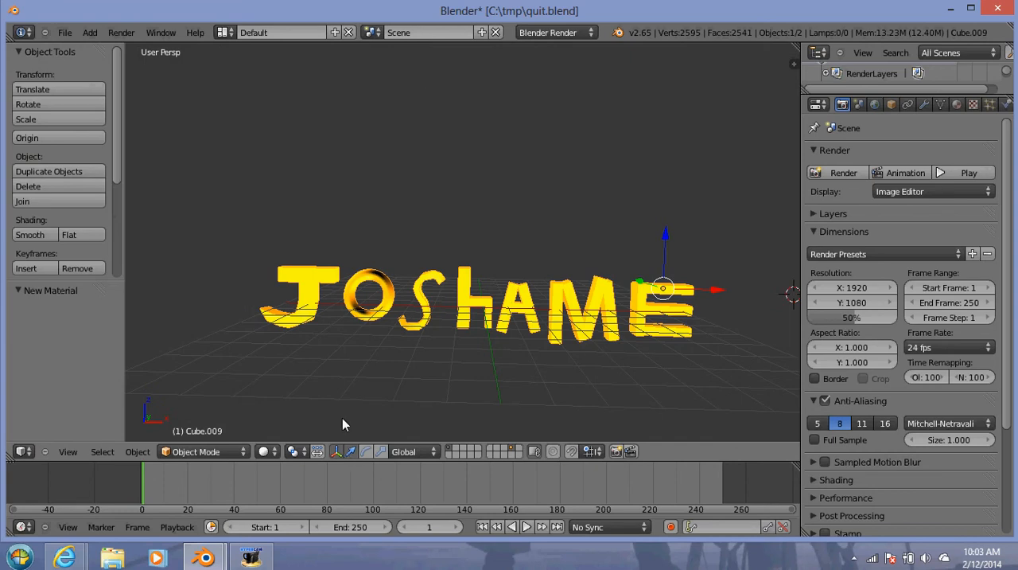
{"action": "mouse_move", "coordinate": [620, 306]}
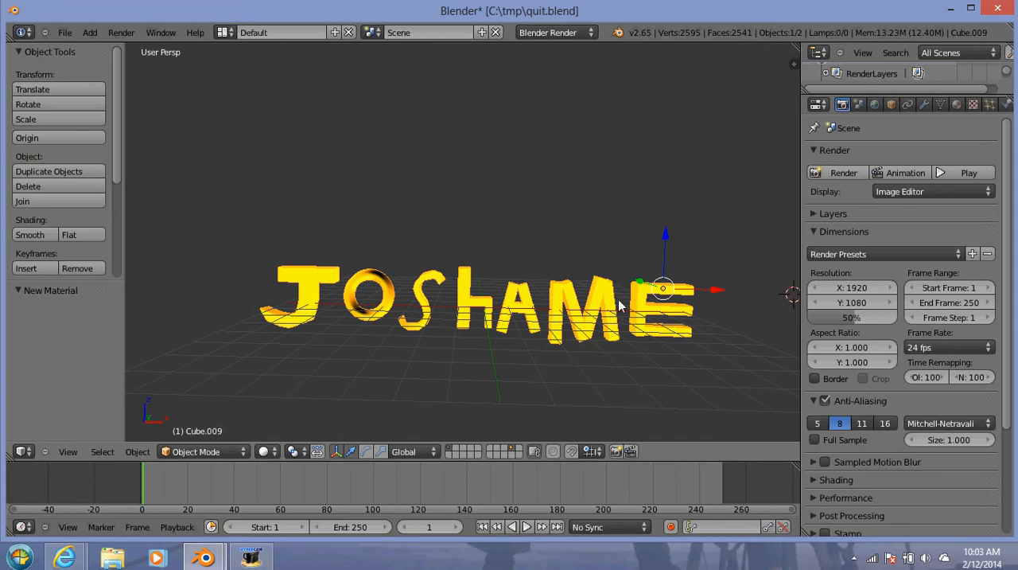
{"action": "mouse_move", "coordinate": [557, 340]}
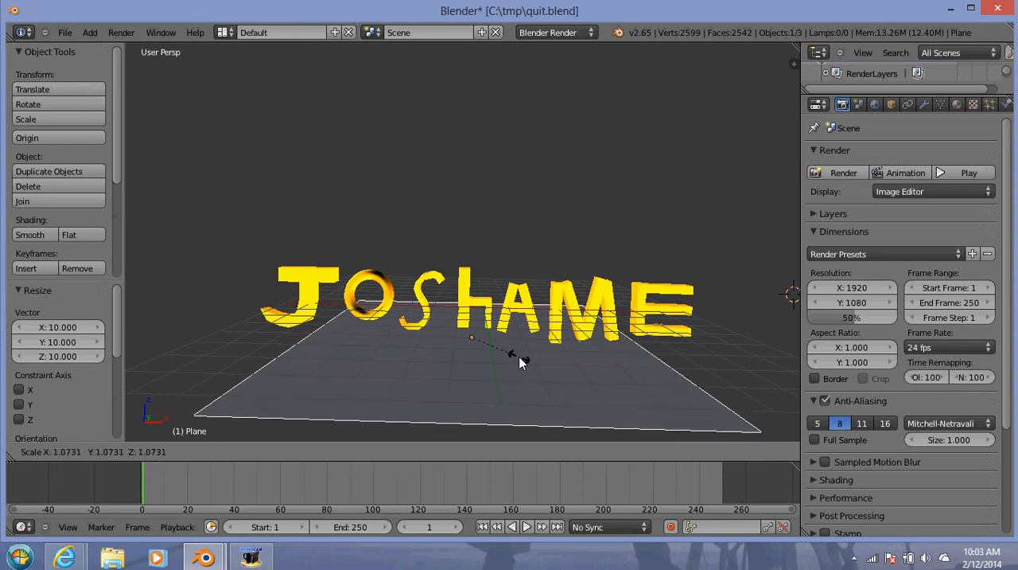
Scale the new plane up into a large floor beneath the title
{"action": "left_click", "coordinate": [517, 358]}
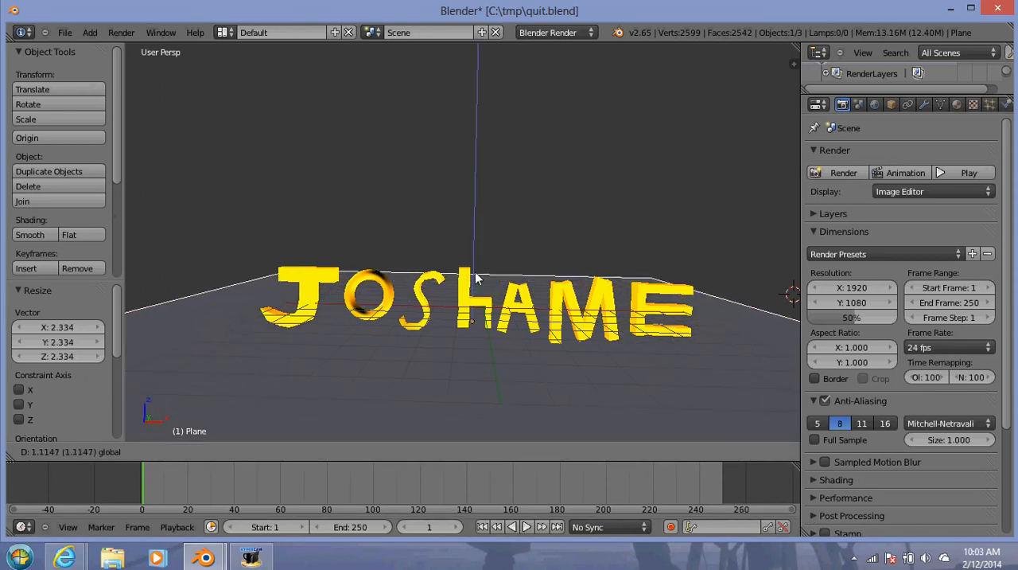
{"action": "mouse_move", "coordinate": [478, 247]}
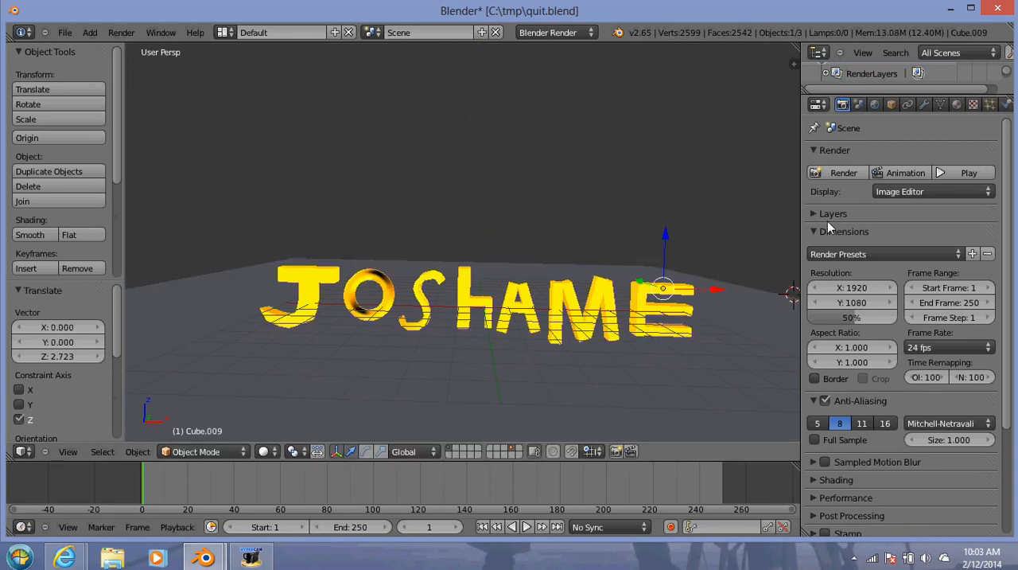
Render the scene so the title glows orange onto the floor, and view the result
{"action": "left_click", "coordinate": [843, 173]}
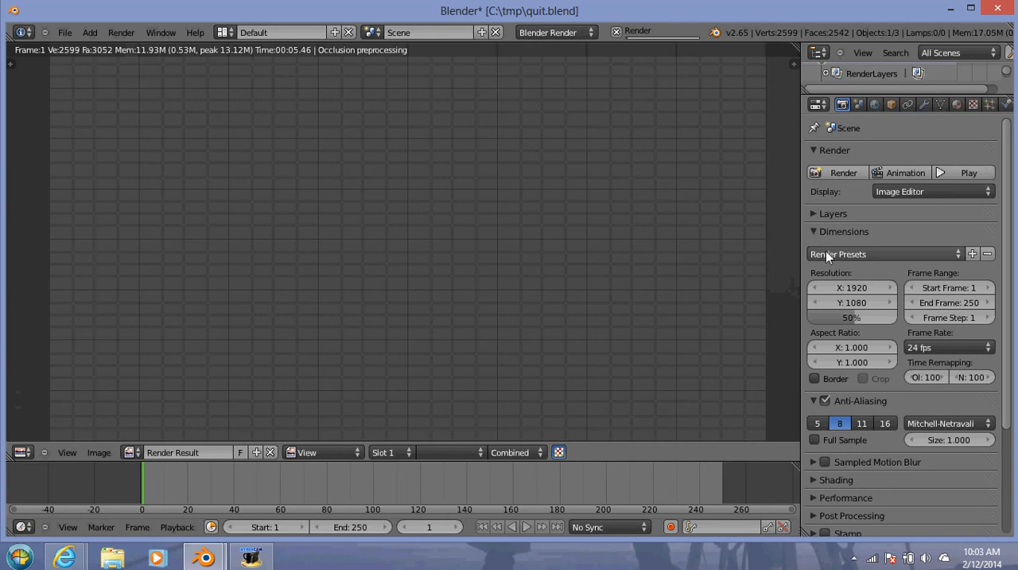
{"action": "left_click", "coordinate": [844, 173]}
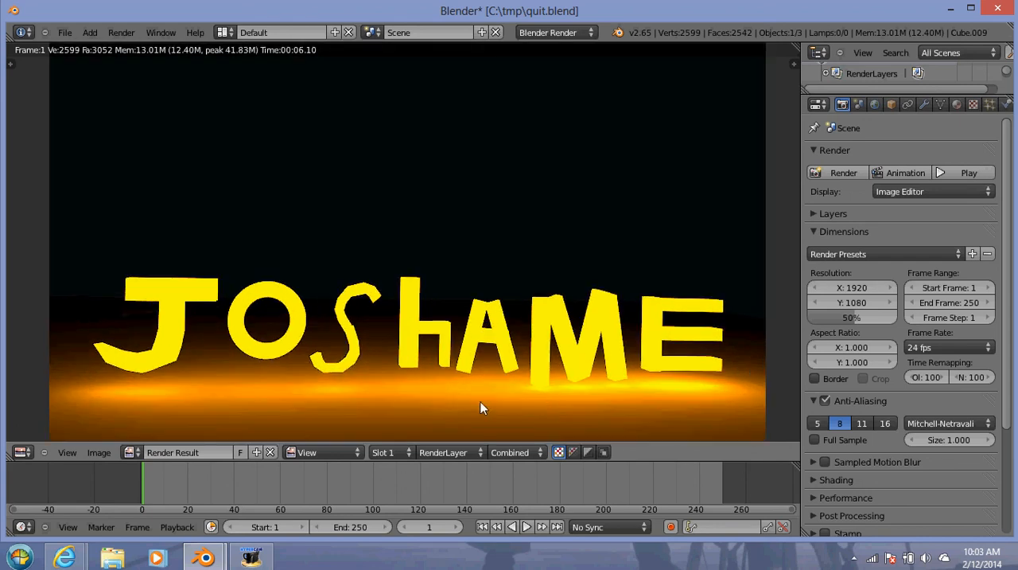
{"action": "mouse_move", "coordinate": [517, 402]}
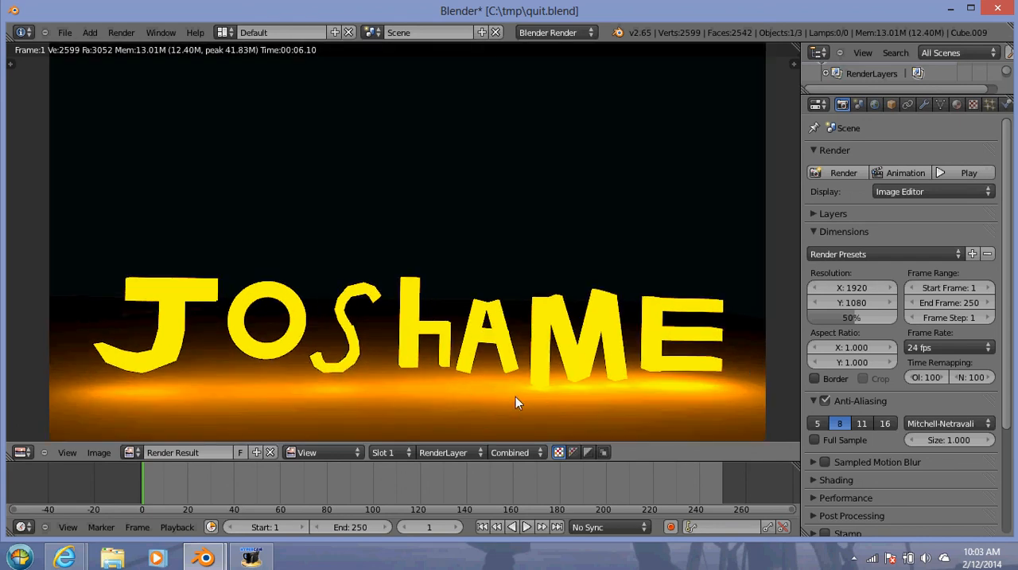
{"action": "mouse_move", "coordinate": [438, 310]}
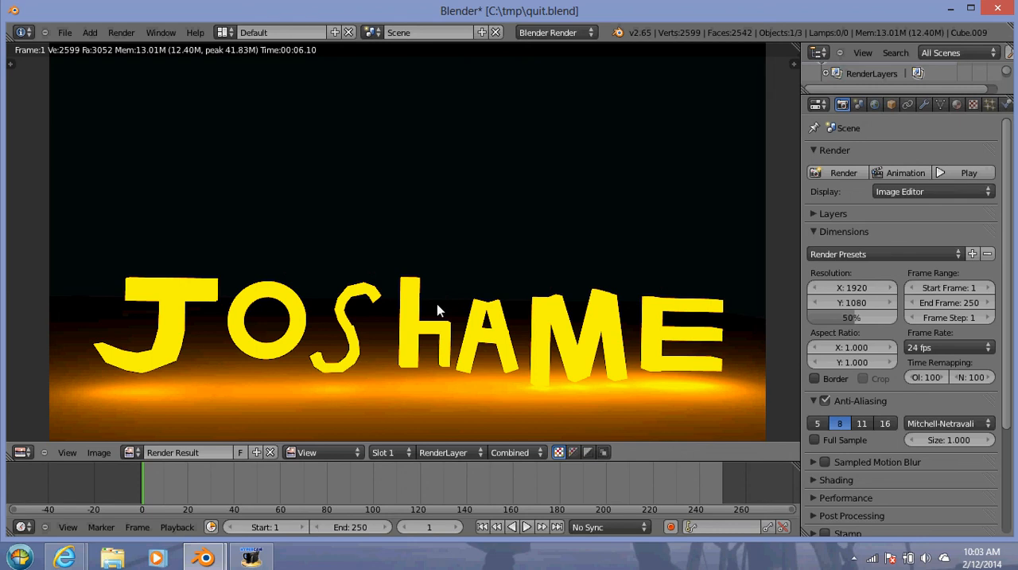
{"action": "mouse_move", "coordinate": [412, 391]}
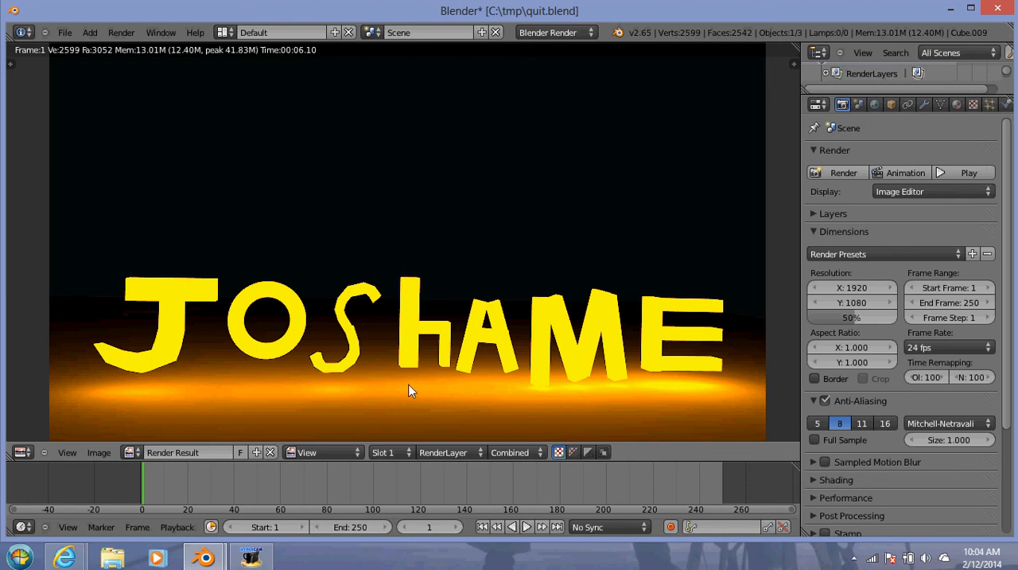
{"action": "mouse_move", "coordinate": [309, 369]}
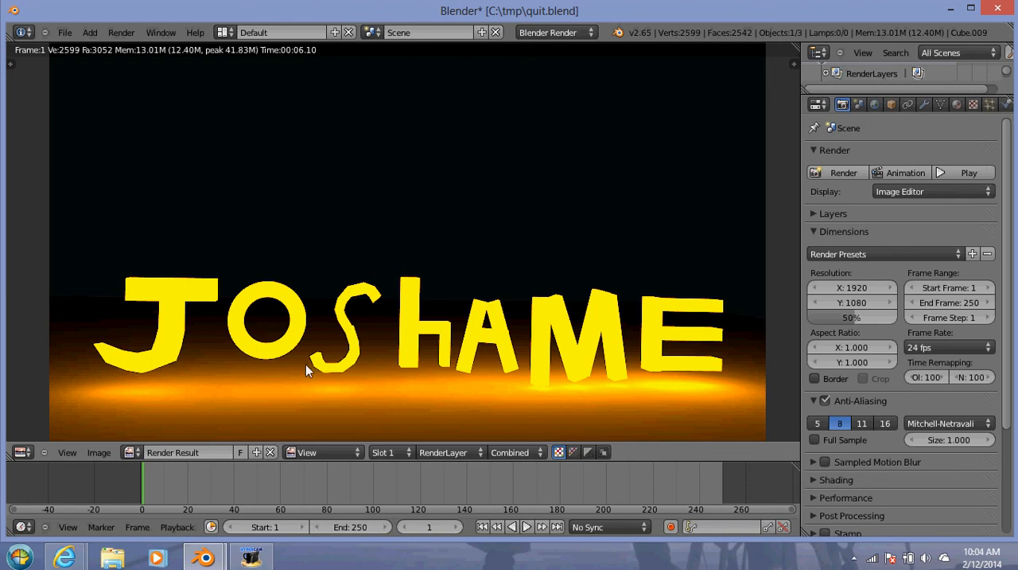
{"action": "mouse_move", "coordinate": [160, 32]}
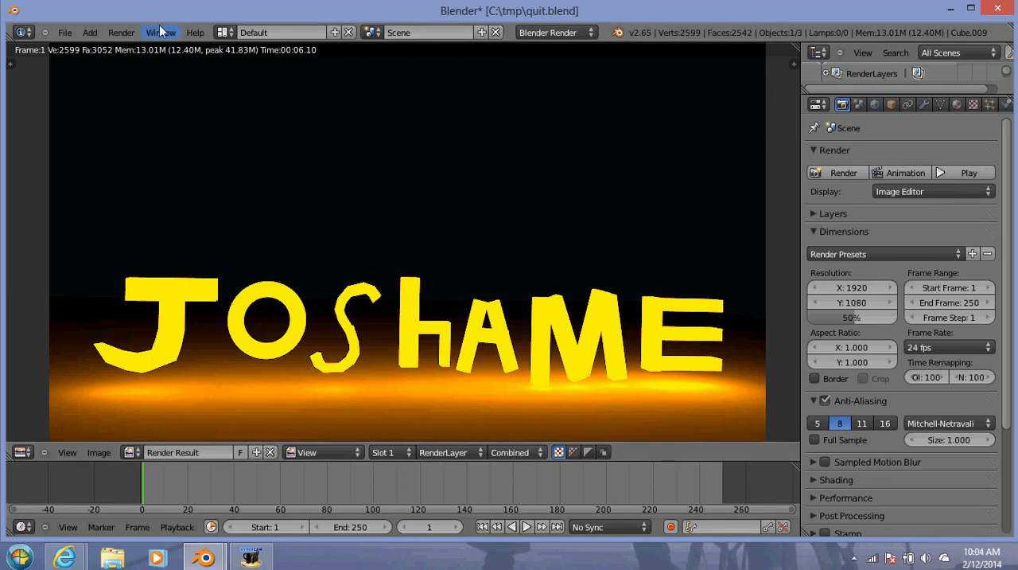
{"action": "mouse_move", "coordinate": [58, 169]}
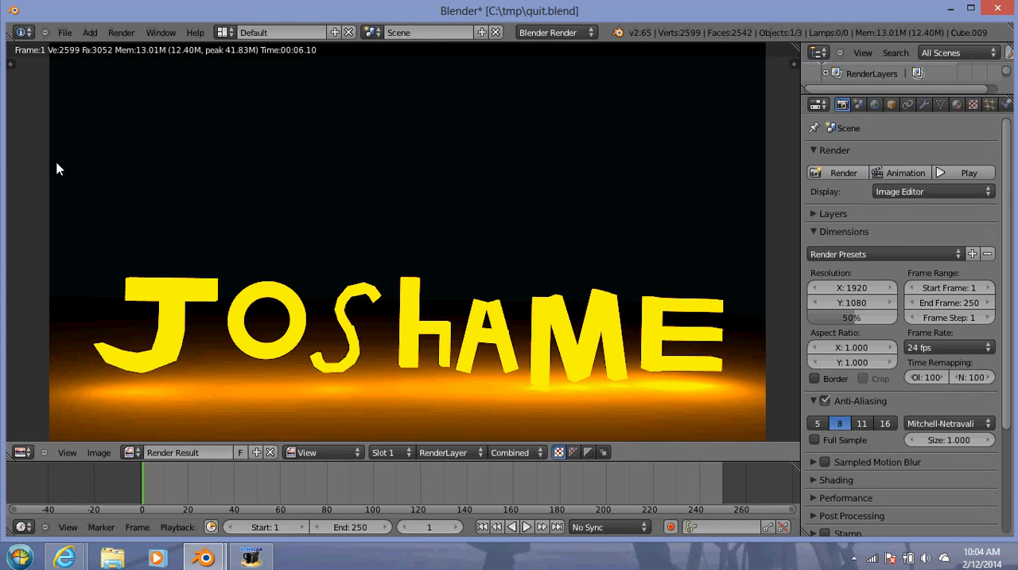
{"action": "mouse_move", "coordinate": [55, 169]}
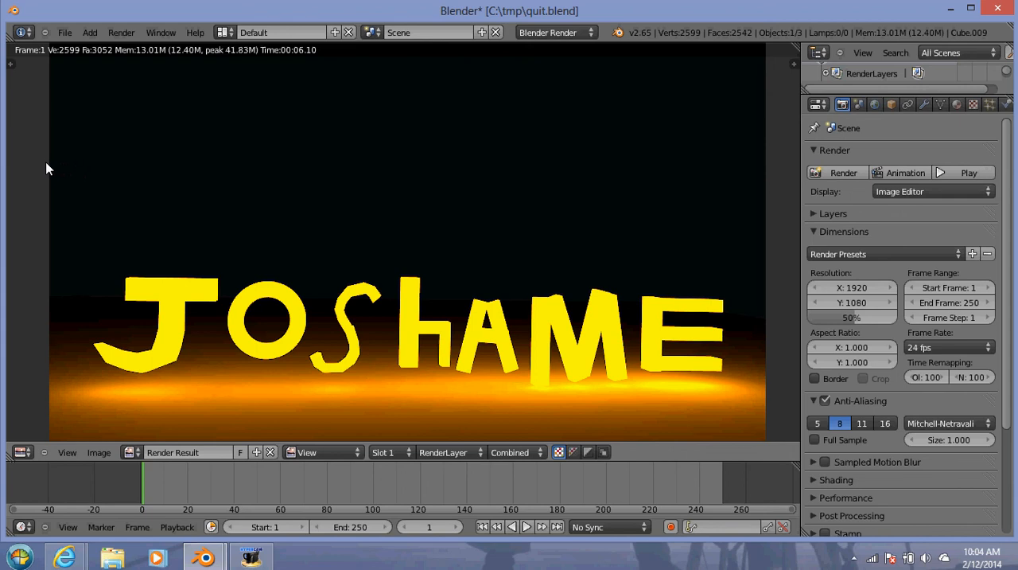
{"action": "mouse_move", "coordinate": [44, 181]}
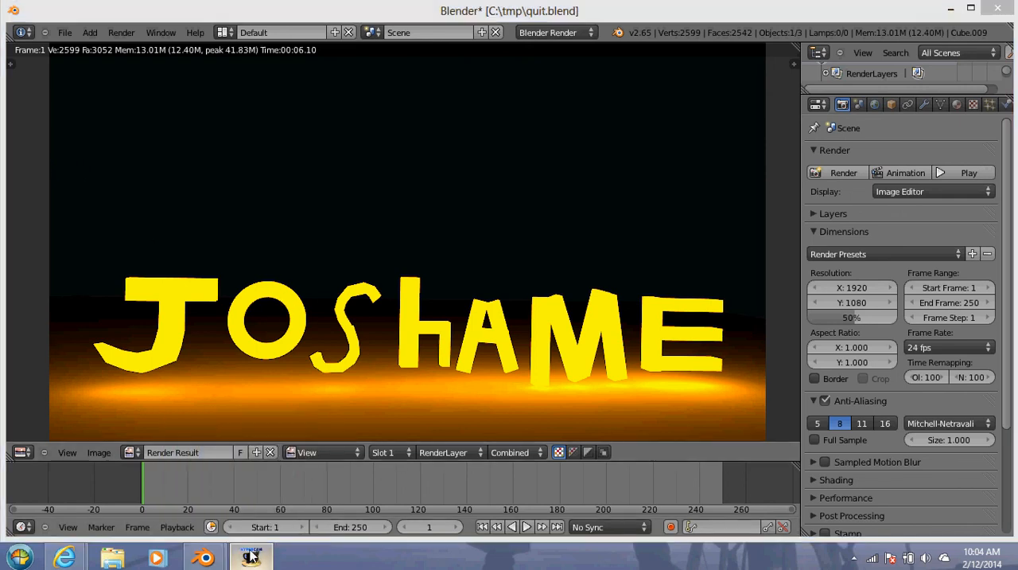
{"action": "left_click", "coordinate": [251, 553]}
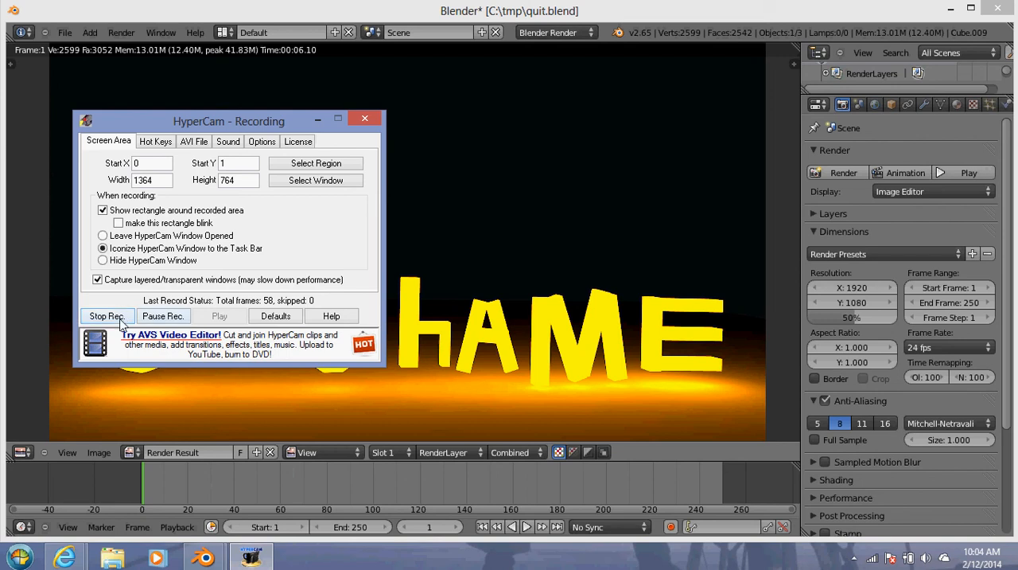